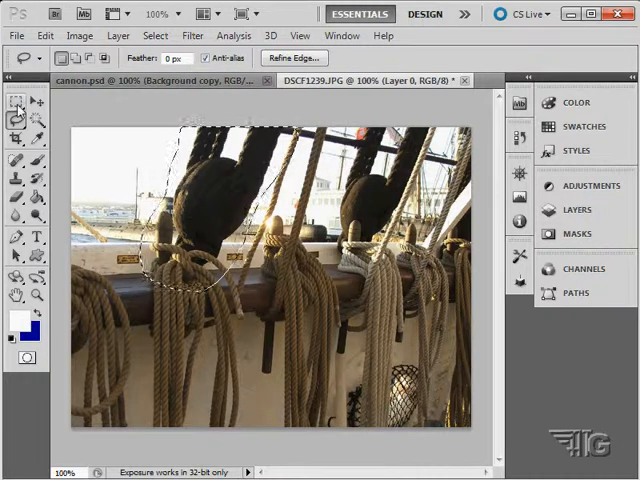
- Deselect everything via Select > Deselect on the rigging photo
click(156, 36)
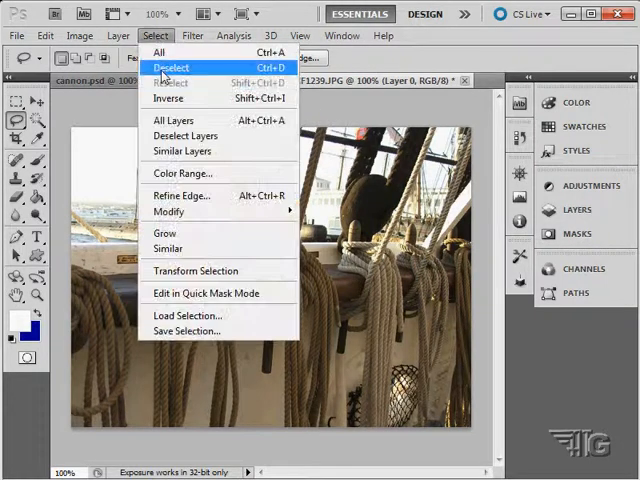
click(172, 68)
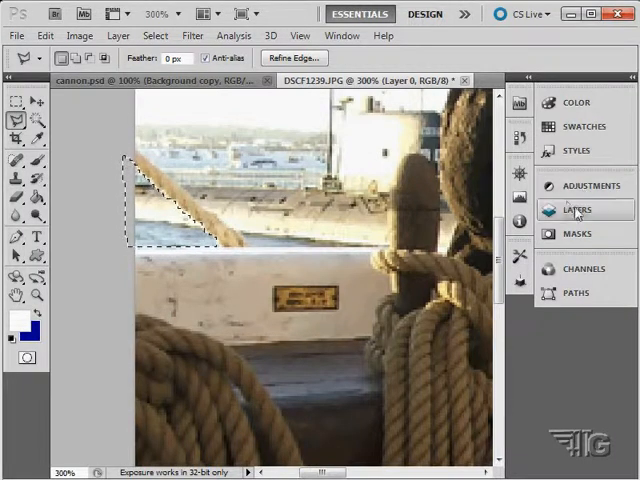
- Show the Layers panel and make Layer 0, then Layer 0 copy, the active layer
click(574, 208)
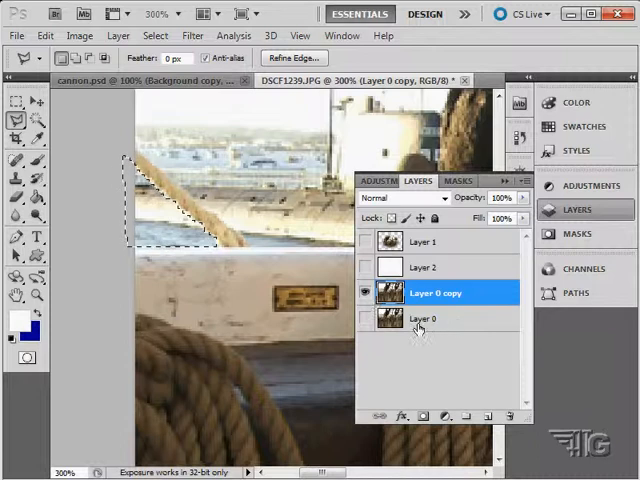
click(424, 318)
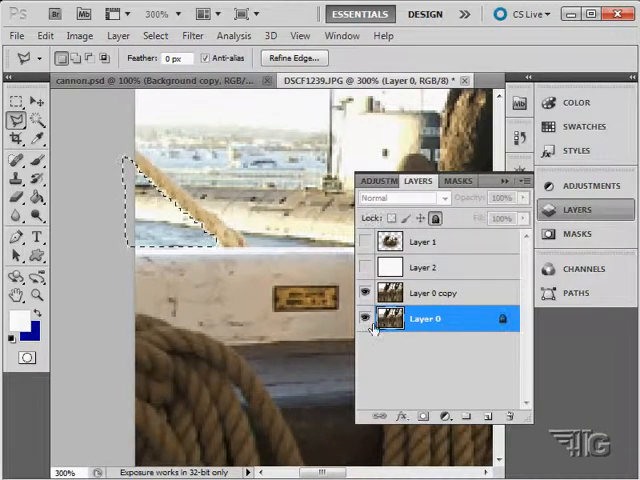
click(430, 292)
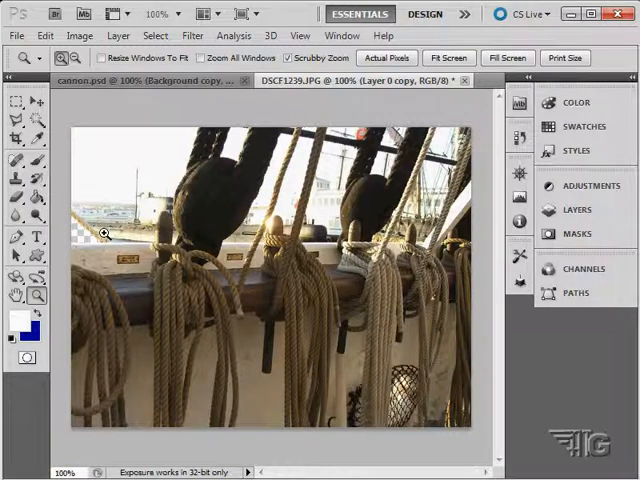
mouse_move(360, 222)
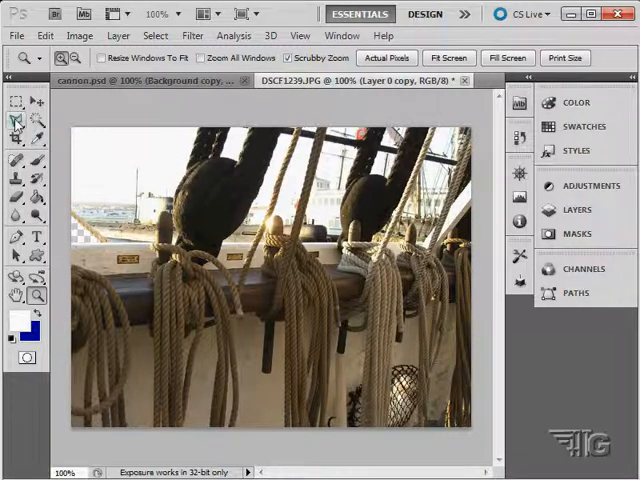
- Pick the freehand Lasso Tool, then switch to moving layer content over the full photo
click(16, 128)
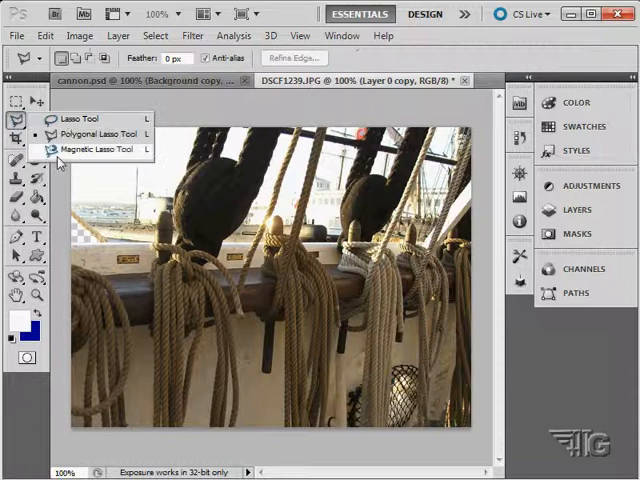
click(96, 148)
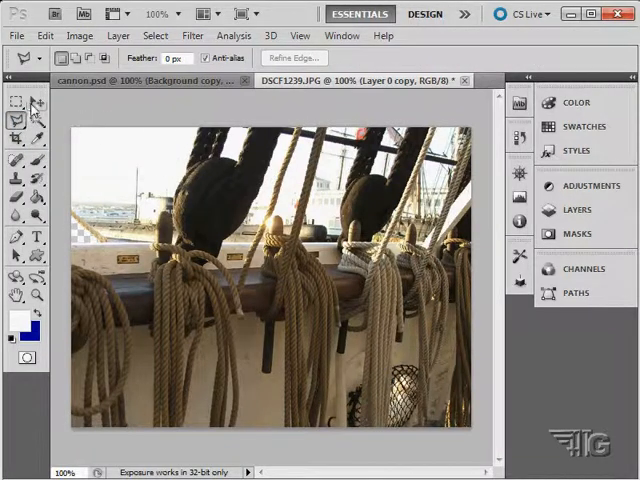
click(576, 208)
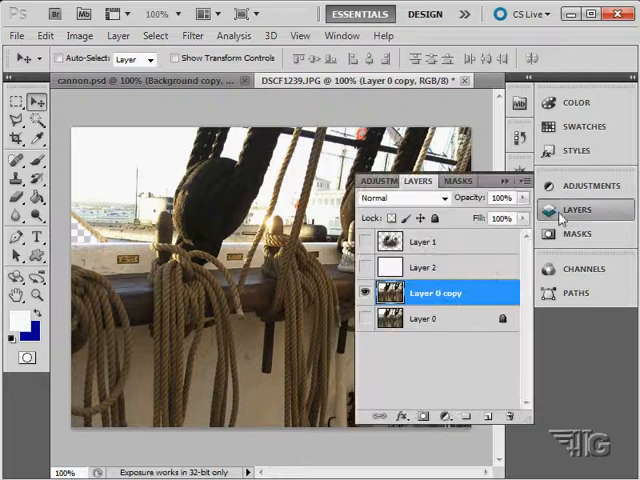
- Bring in the ocean-and-sky image as Layer 3 via the File menu and show the layers list
click(16, 36)
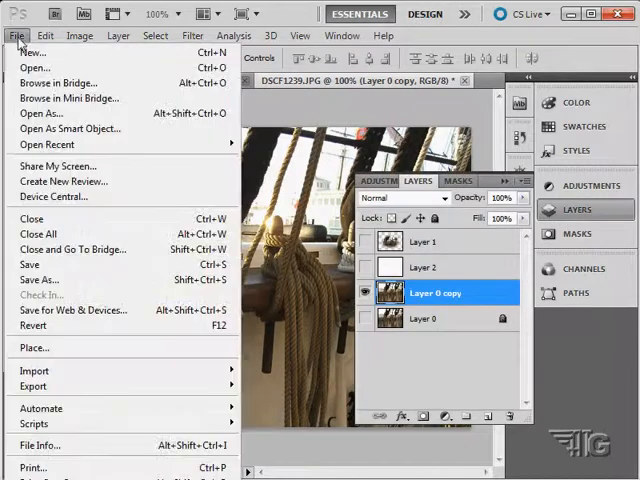
click(36, 68)
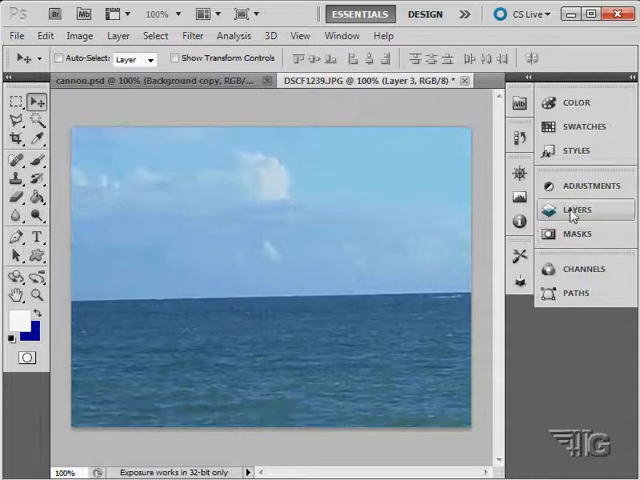
click(576, 208)
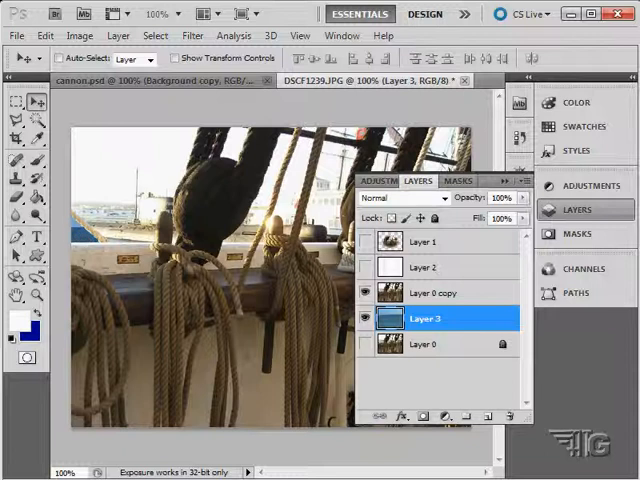
- Fade Layer 0 copy's opacity to preview the sea beneath, restore it to 100% and close the panel
click(430, 292)
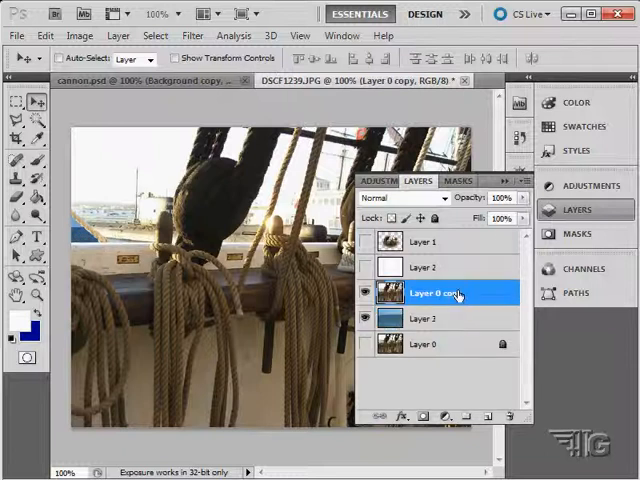
drag(520, 198, 496, 198)
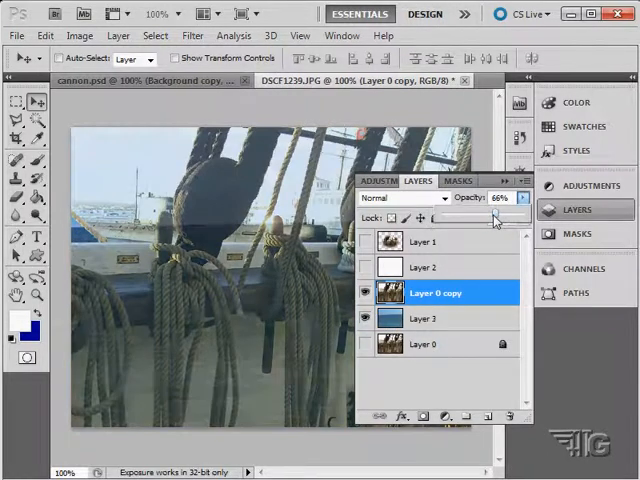
drag(496, 216, 480, 216)
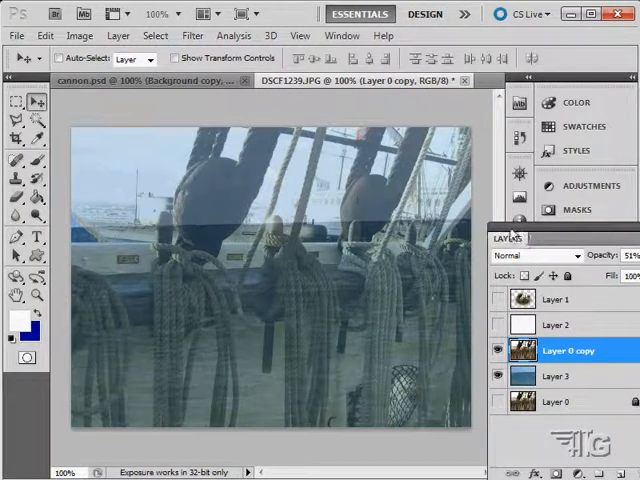
drag(508, 238, 378, 212)
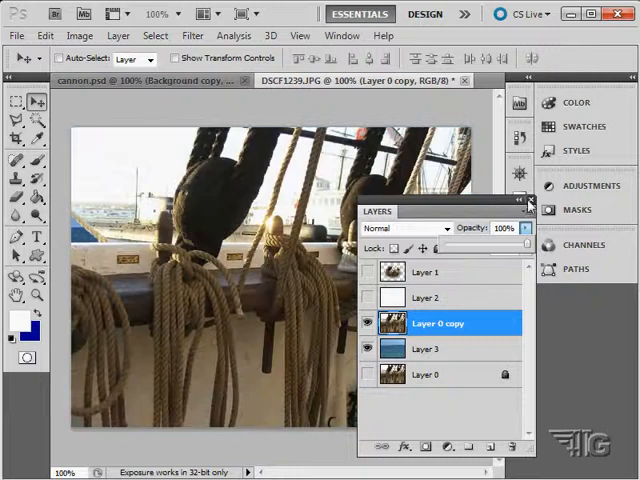
click(528, 202)
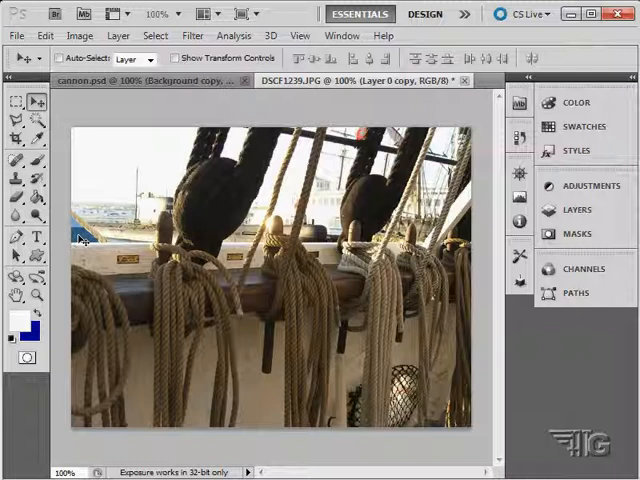
- Try the Magnetic Lasso from the lasso flyout, then reopen the flyout for the standard Lasso
click(16, 128)
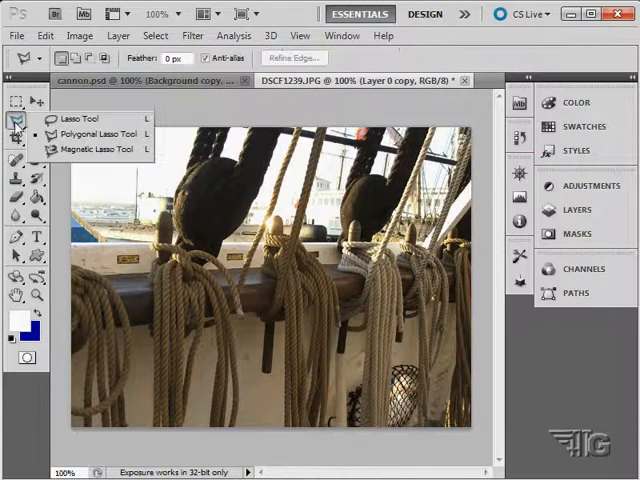
click(90, 148)
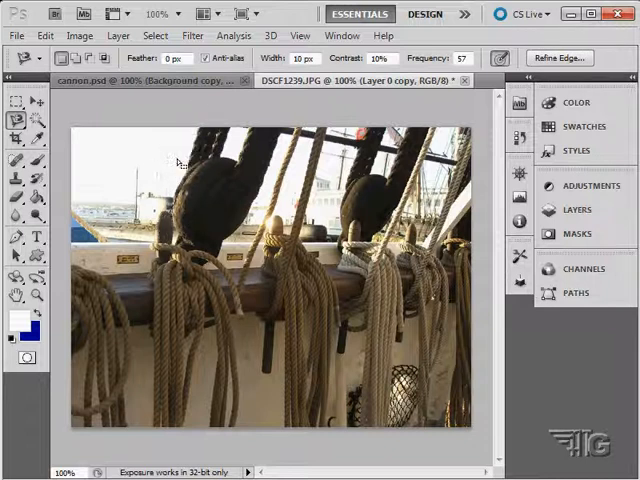
click(16, 128)
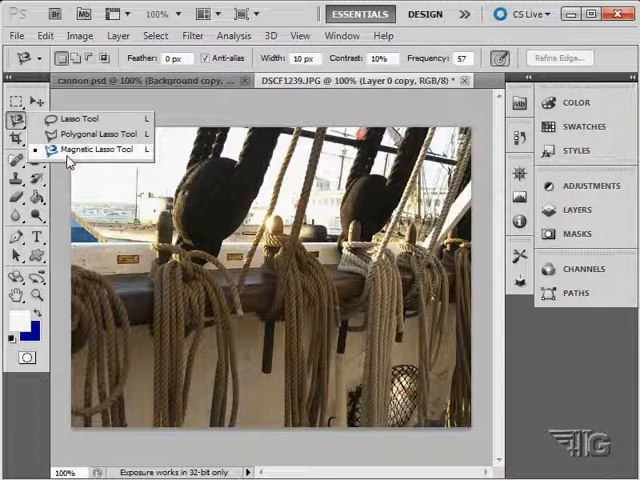
mouse_move(66, 162)
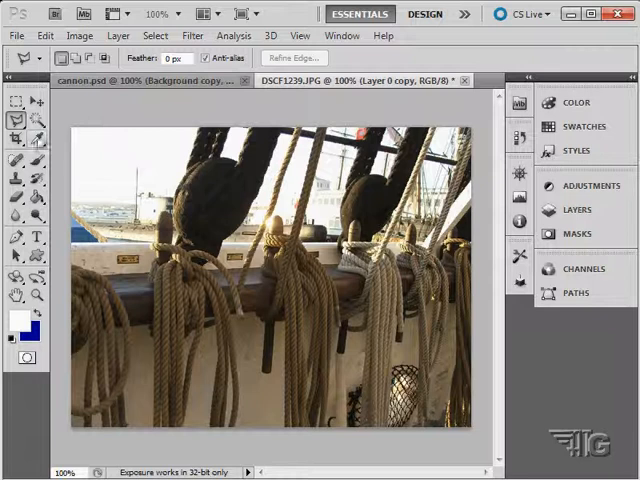
mouse_move(150, 240)
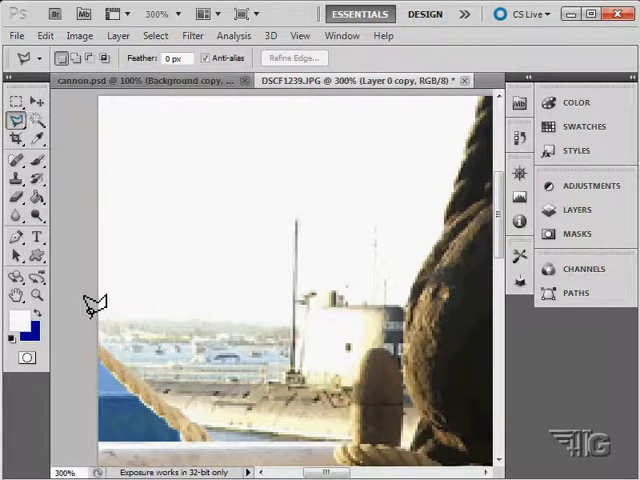
mouse_move(100, 340)
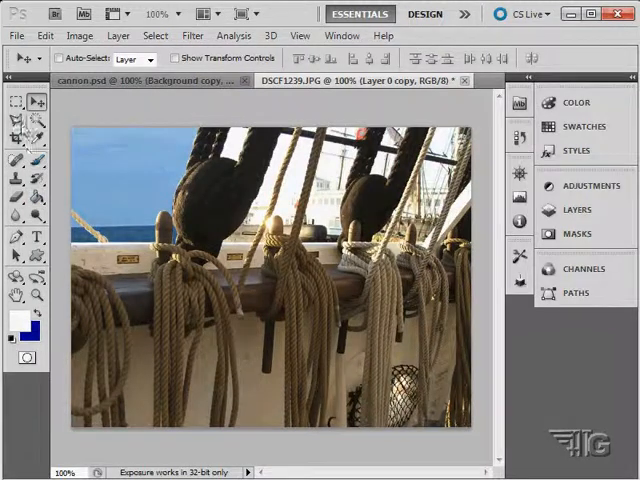
- Switch back to the freehand Lasso Tool for the next background patch
click(16, 130)
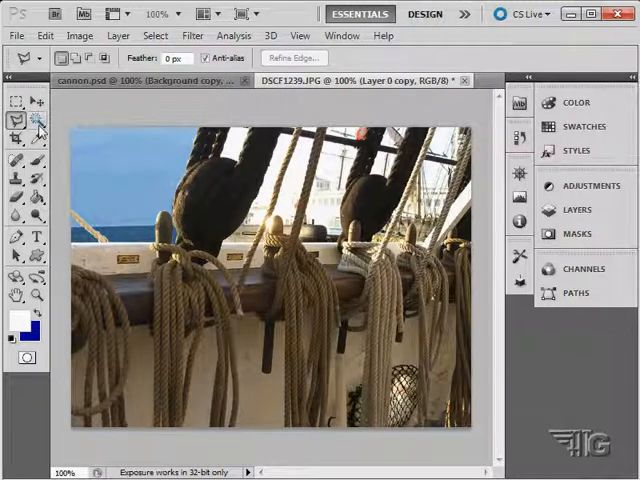
mouse_move(36, 122)
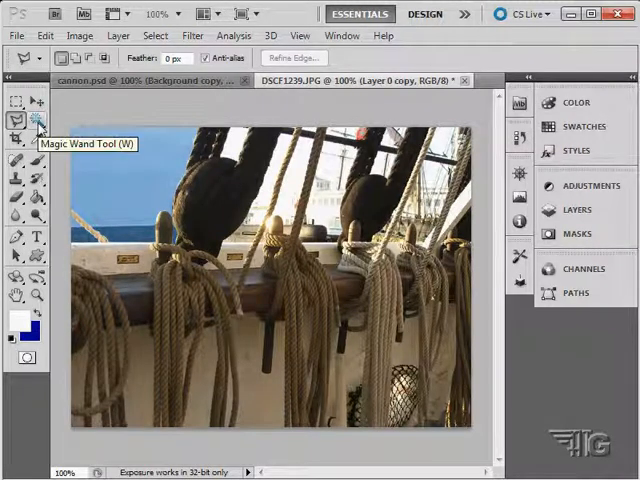